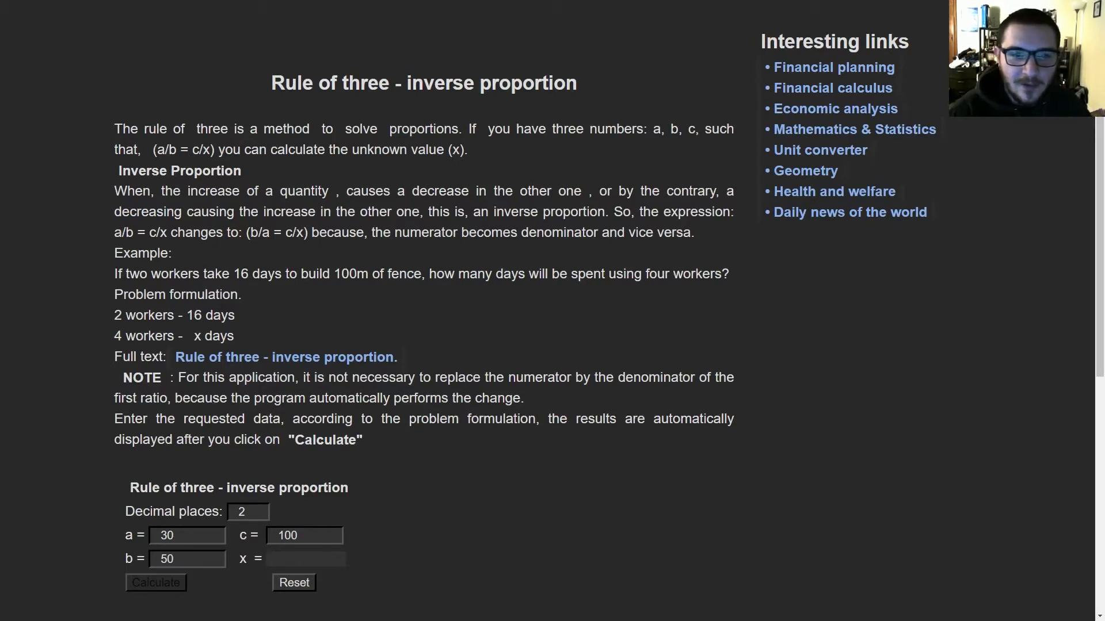
Enter c = 65 and calculate x = 39.00, then select the b field for editing
scroll(down, 3)
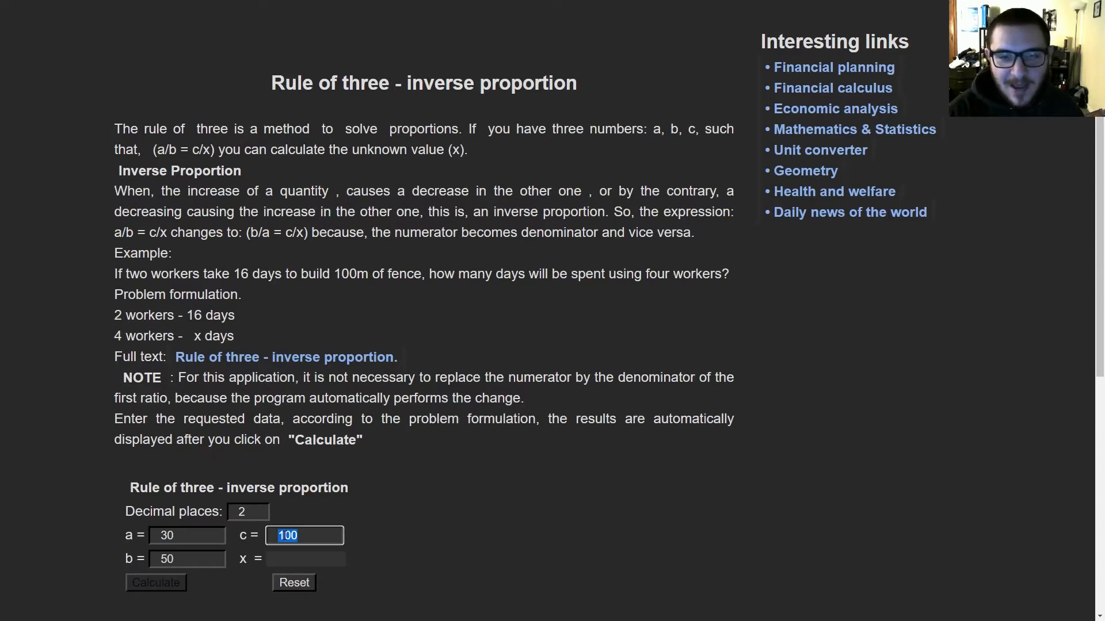
text(65)
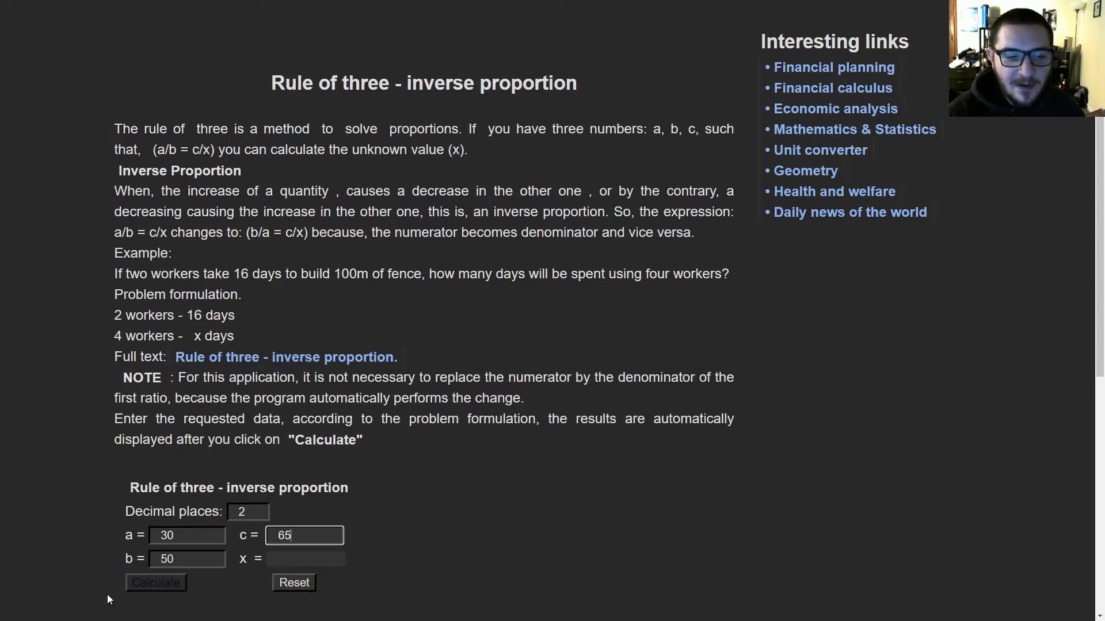
click(155, 582)
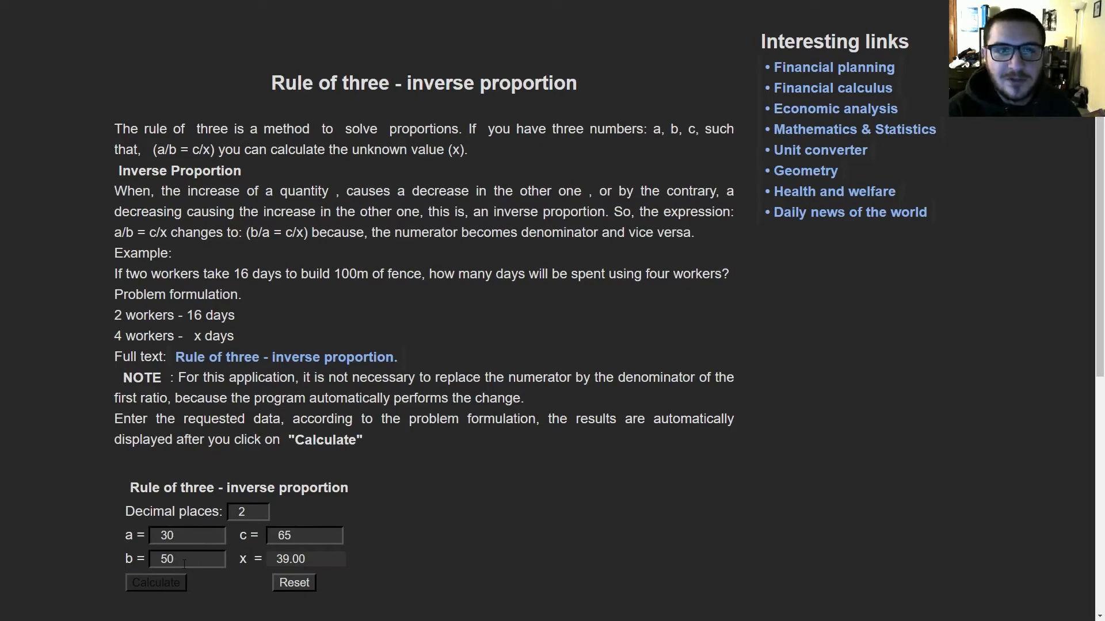
click(187, 559)
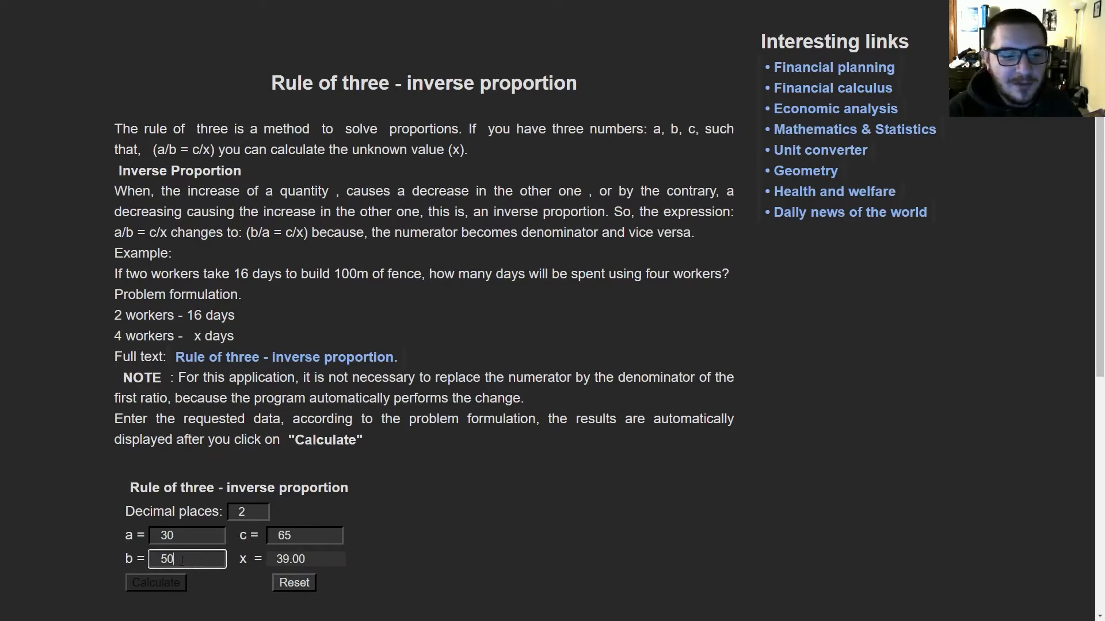
Enter b = 20 and calculate x = 97.50, then select the a field for editing
text(20)
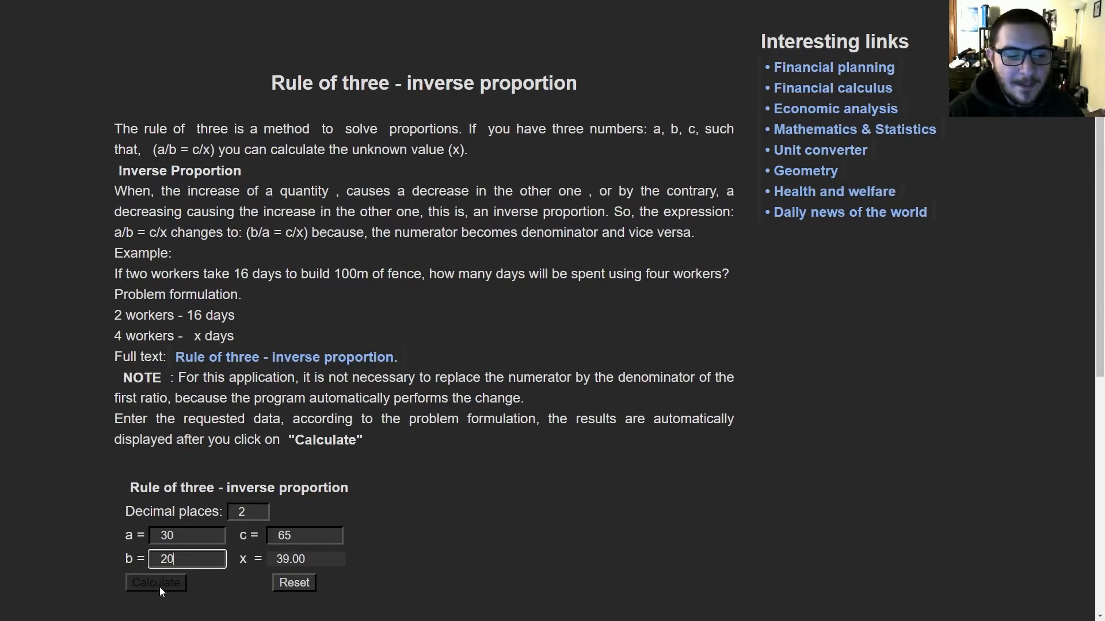
click(155, 582)
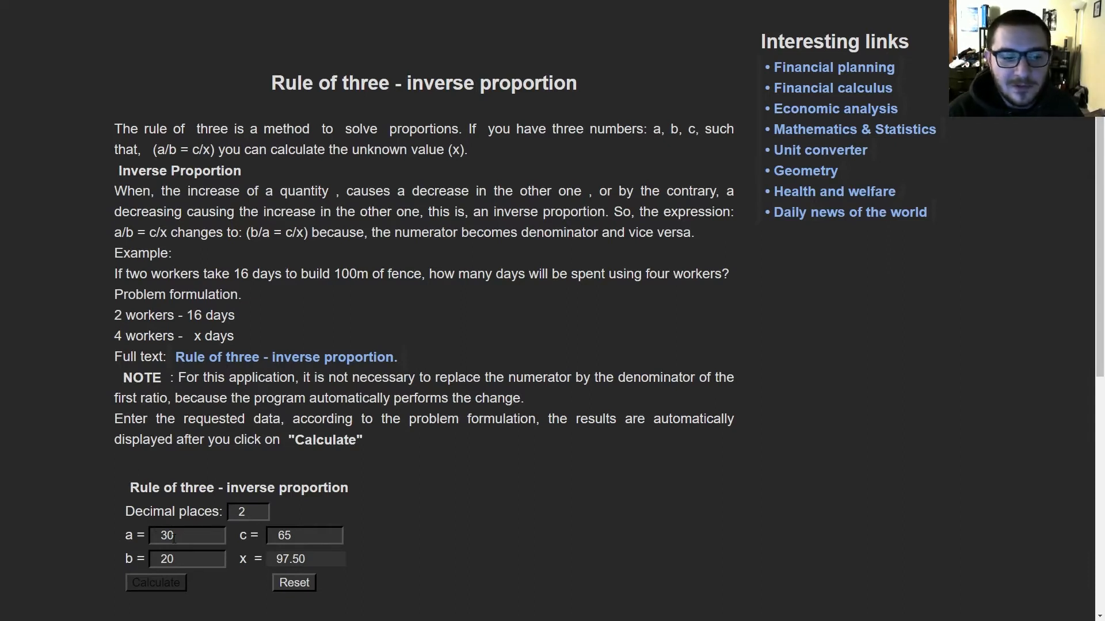
click(186, 535)
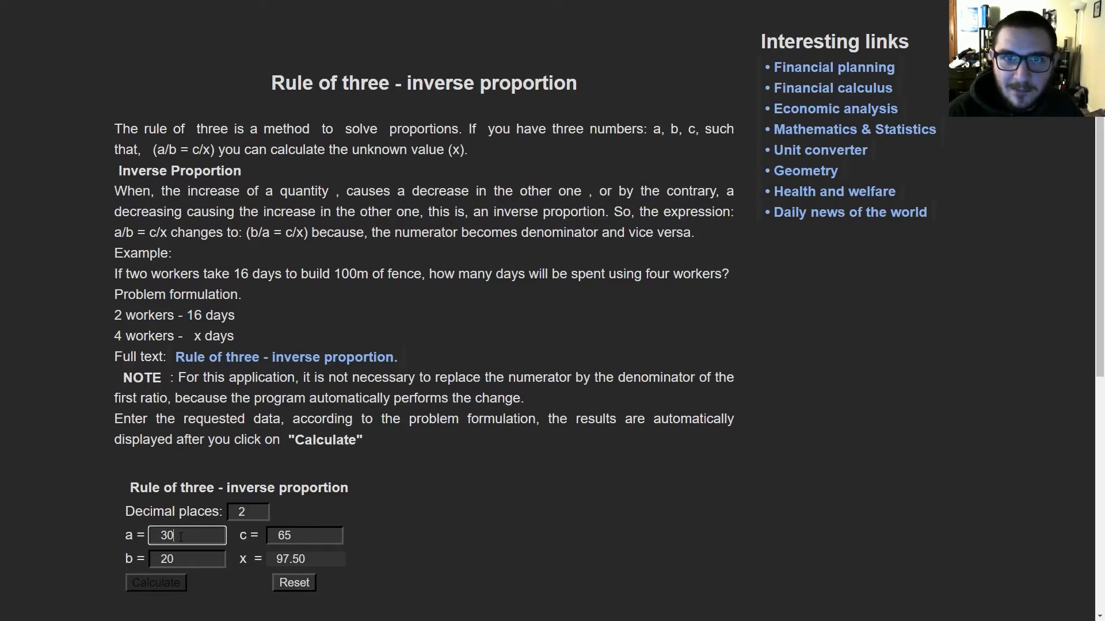
click(304, 535)
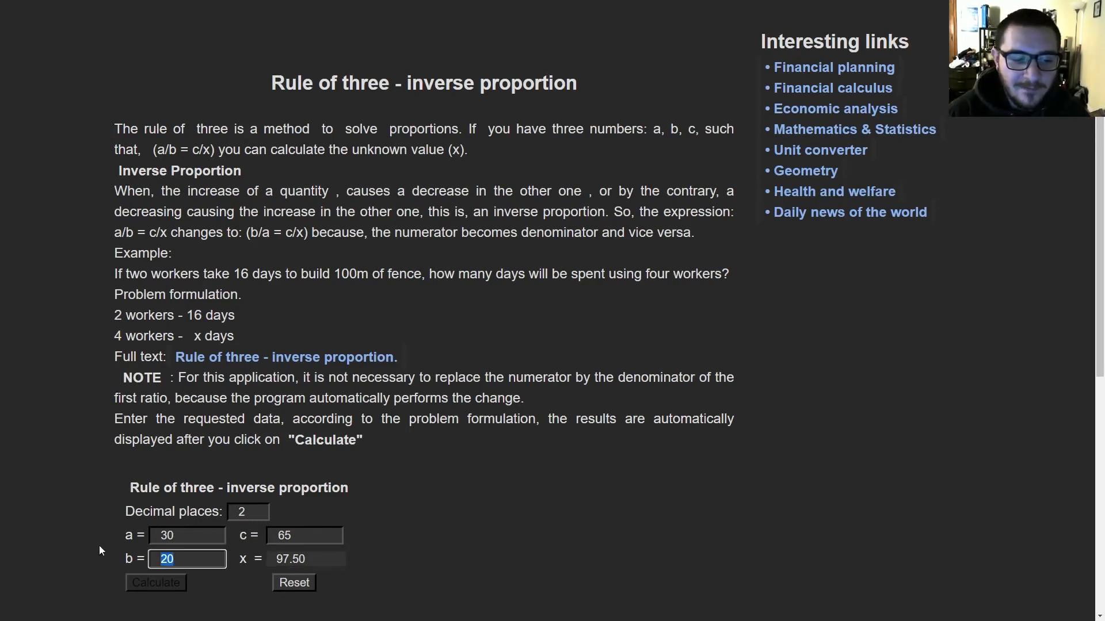
Enter b = 50 and c = 35 and calculate x = 21.00
text(50)
click(304, 535)
text(3)
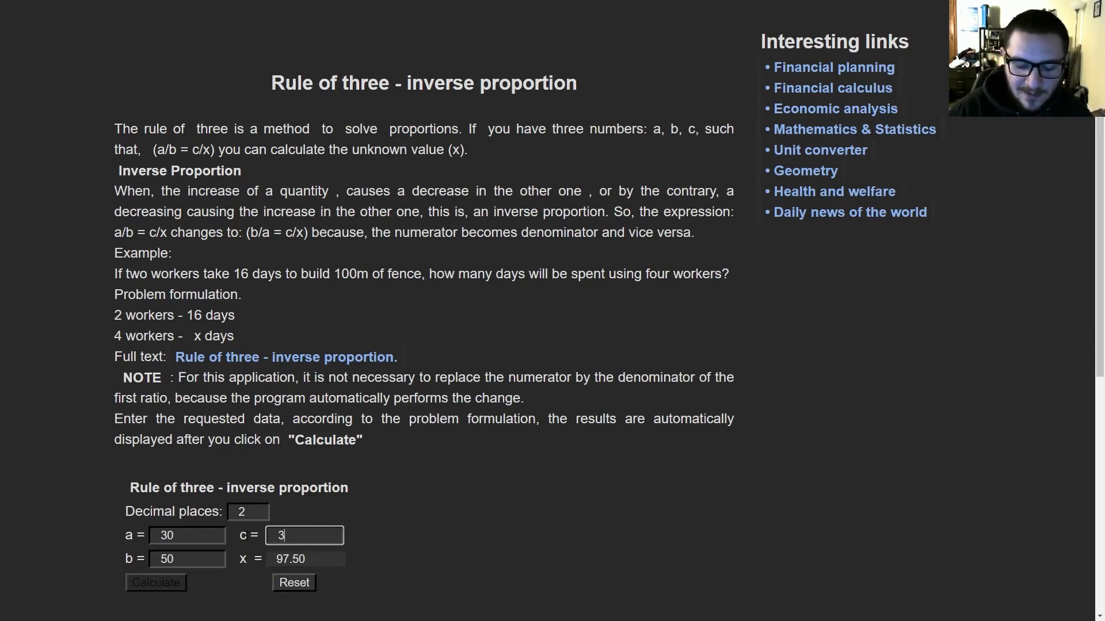
text(5)
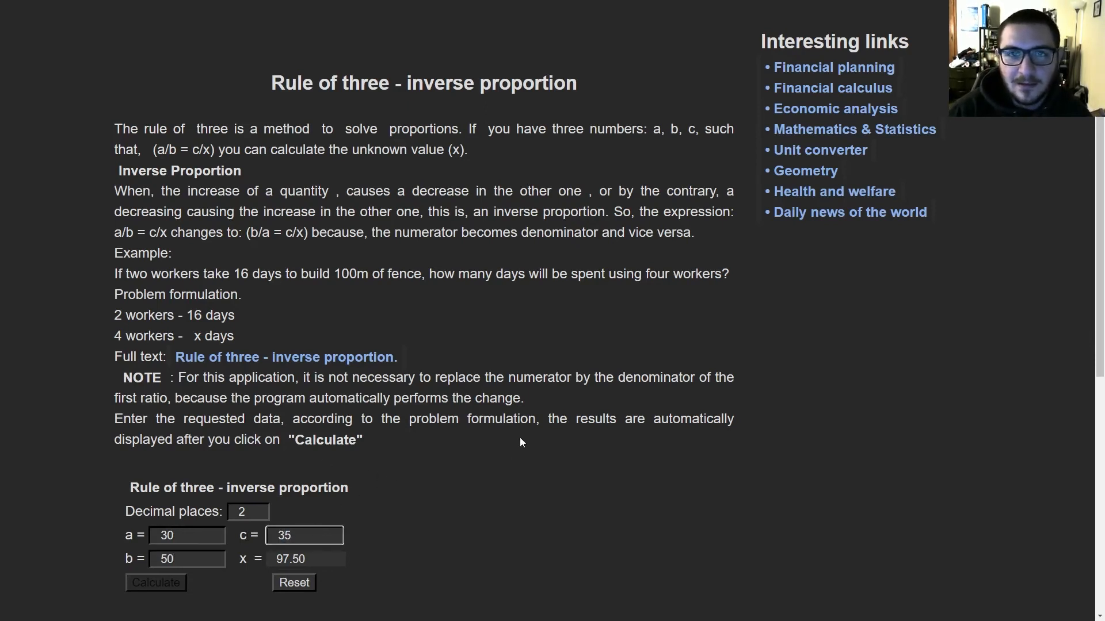
click(156, 582)
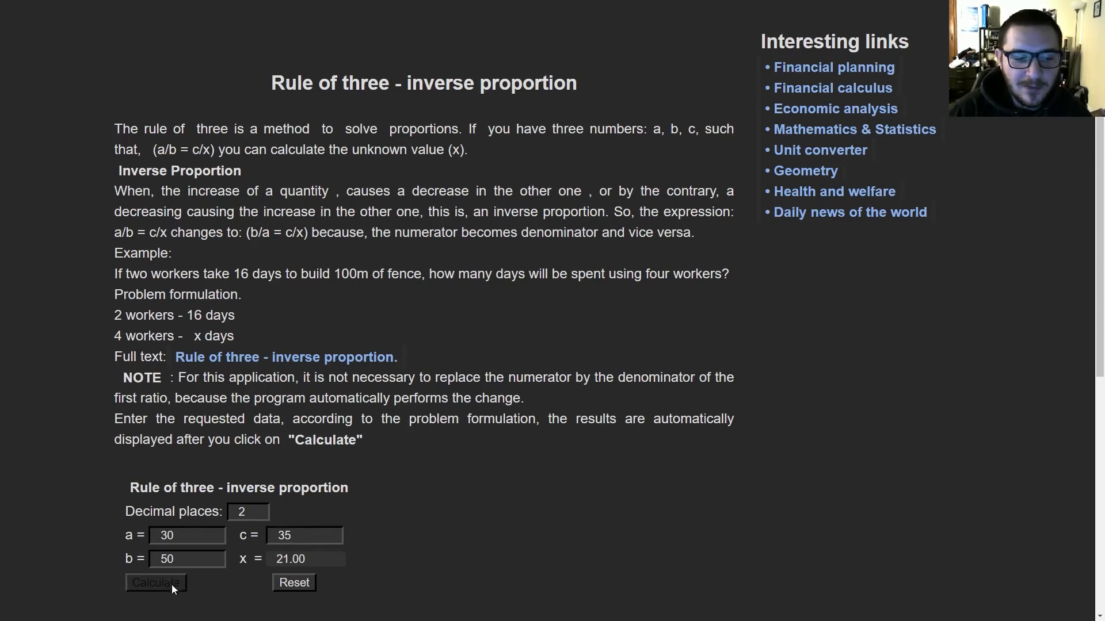
mouse_move(482, 525)
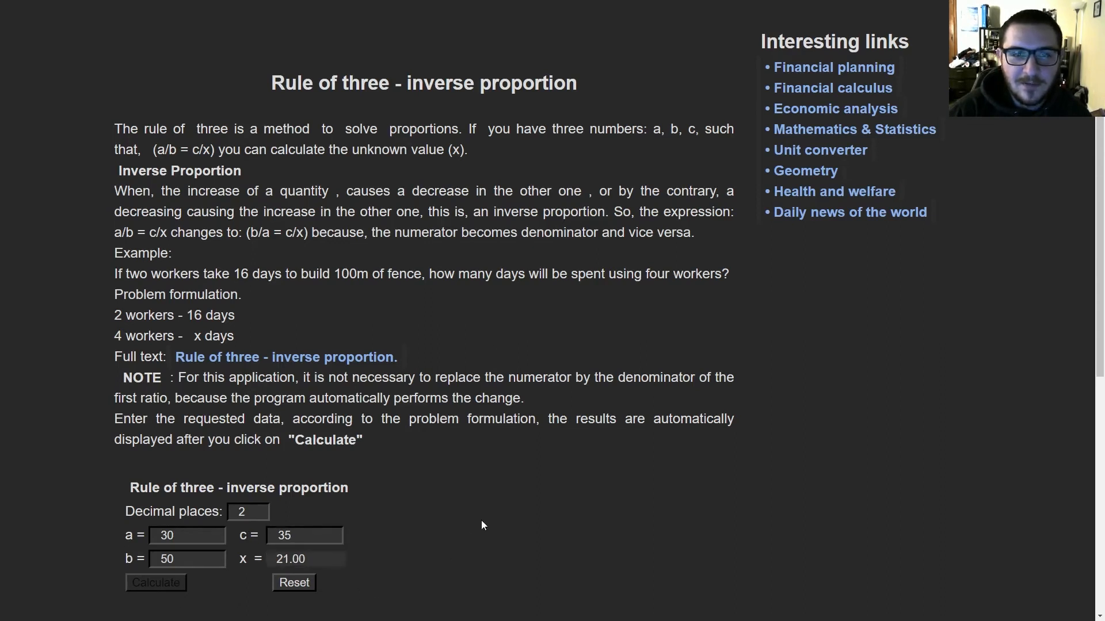
mouse_move(503, 528)
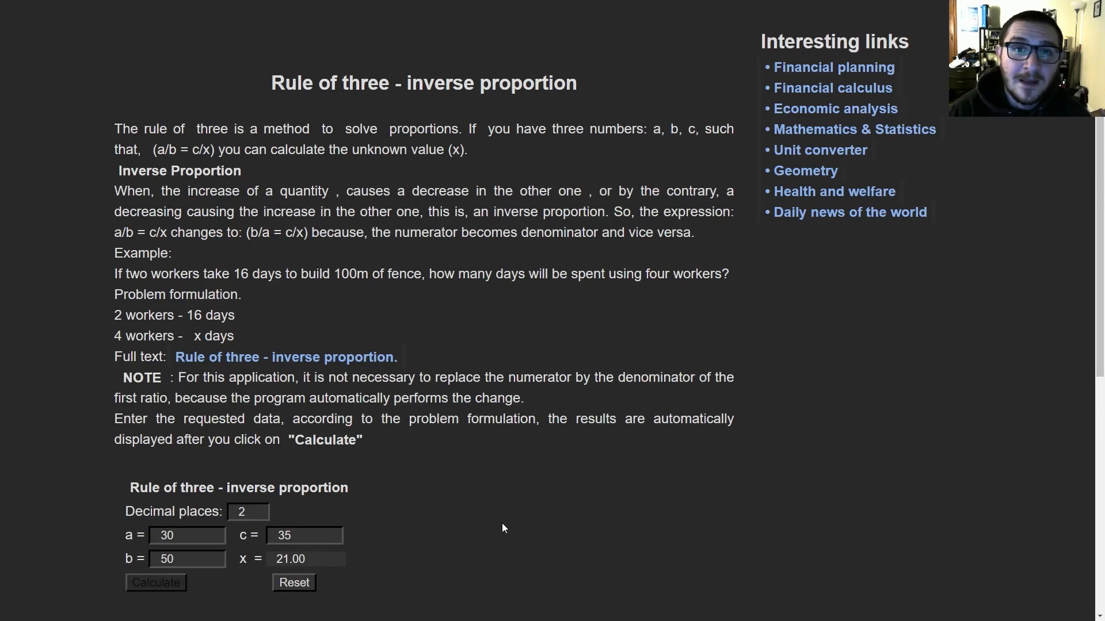